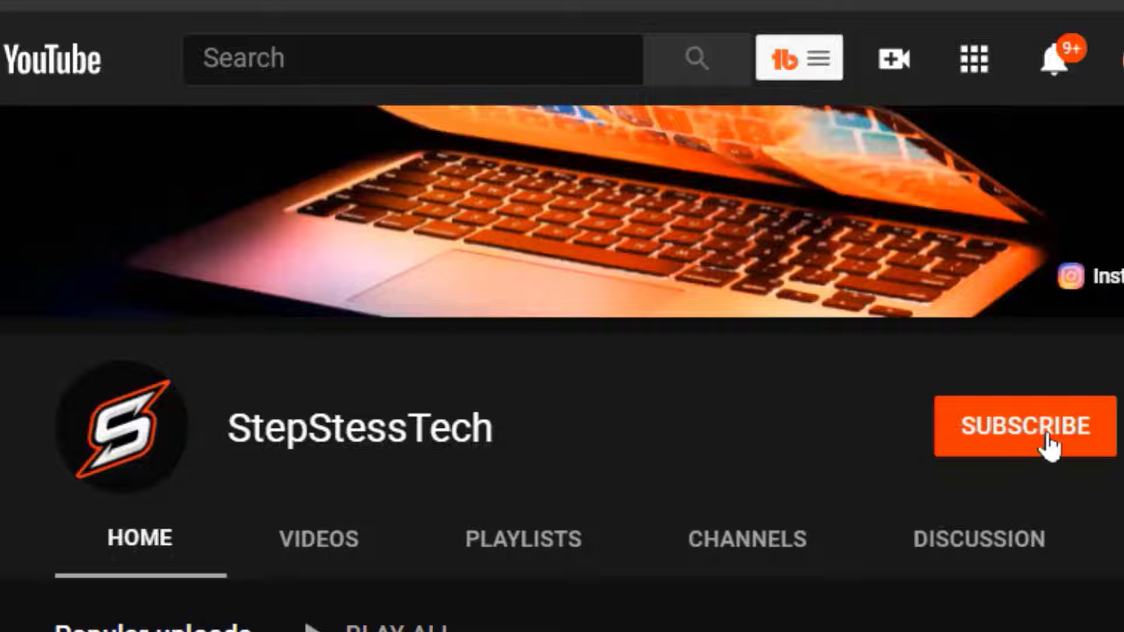
- Subscribe to StepStessTech and turn on upload notifications with the bell
left_click(1024, 426)
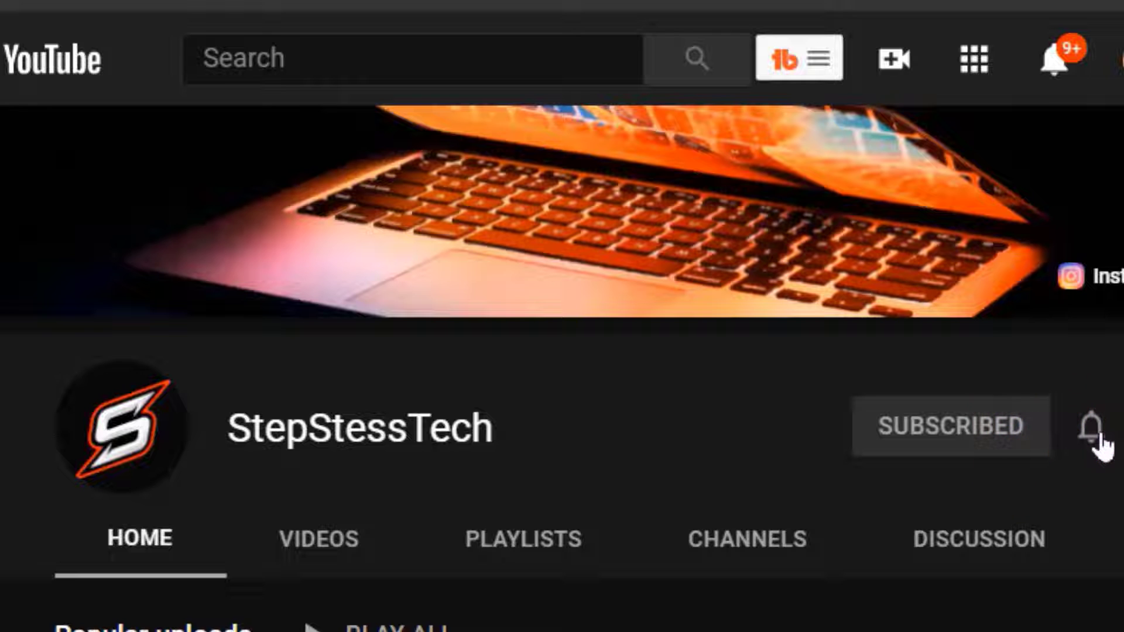
left_click(1095, 427)
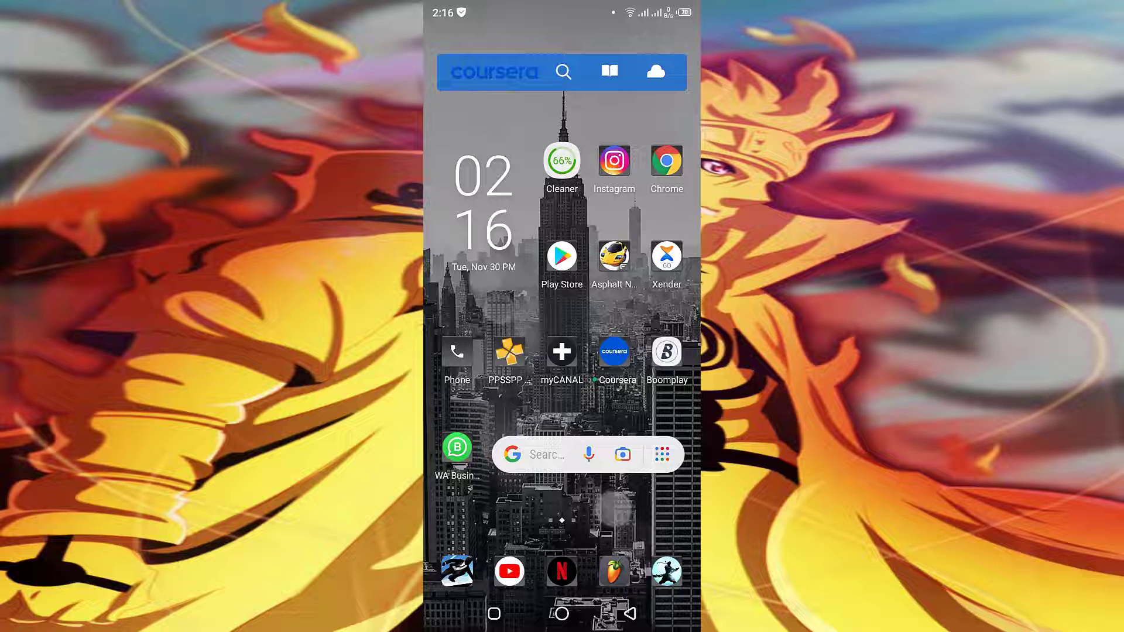
- Scroll the app drawer to the S section and launch Settings
scroll("left", 3)
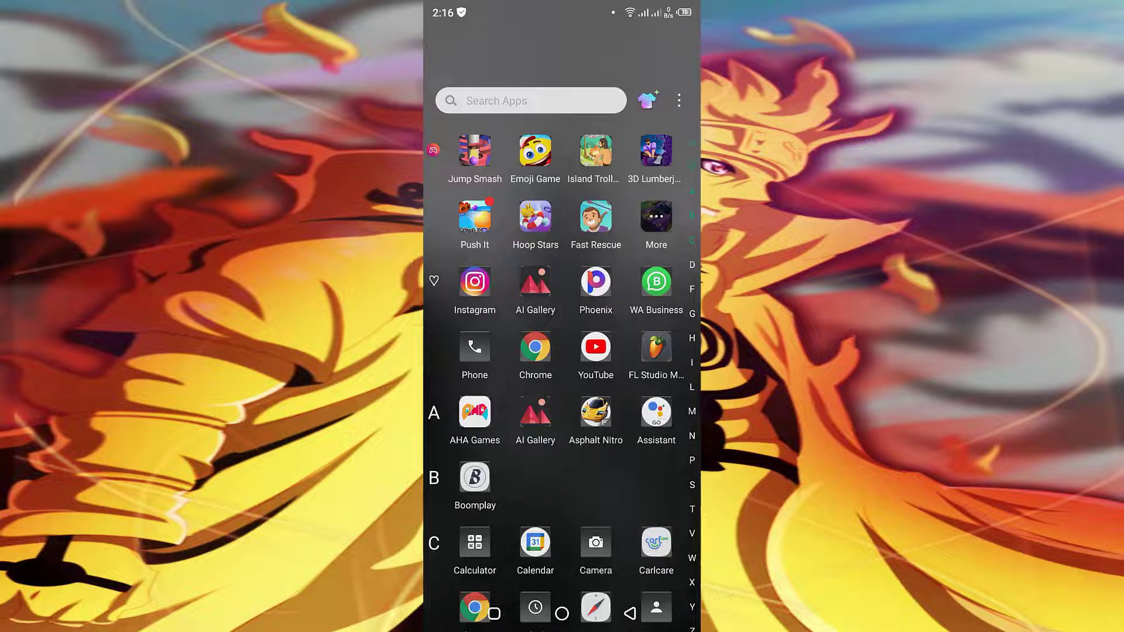
scroll("down", 3)
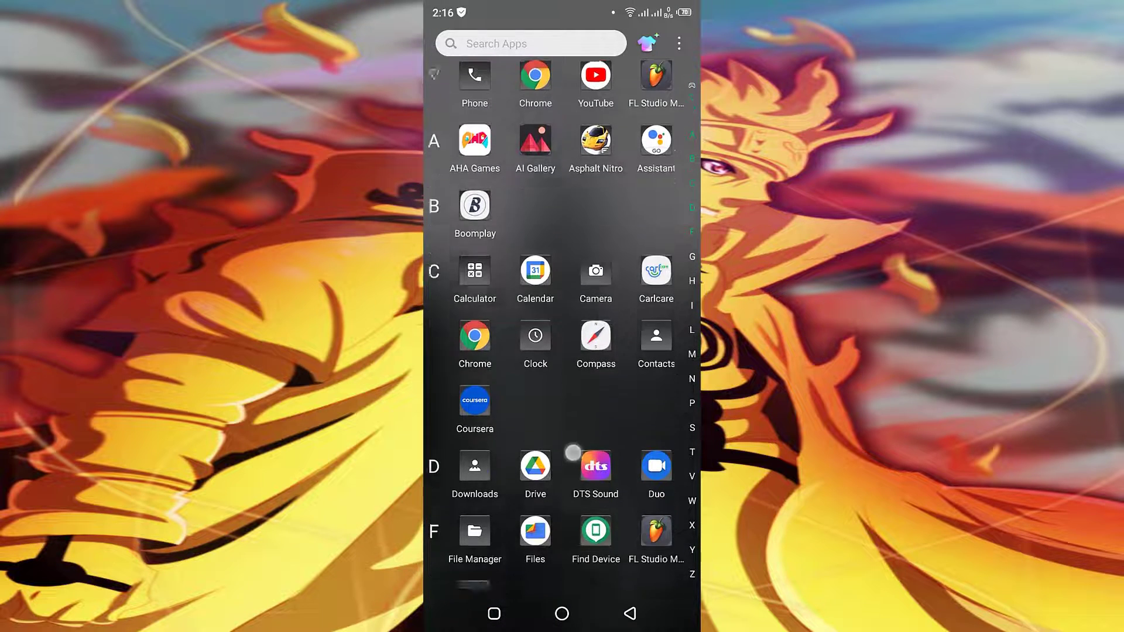
scroll("down", 3)
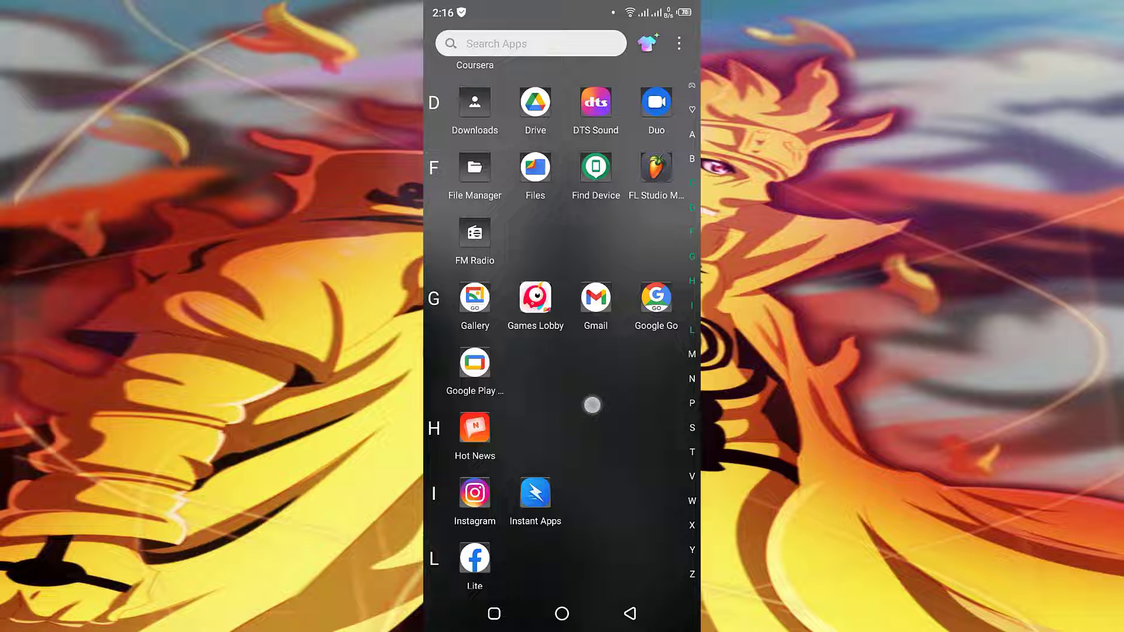
scroll("down", 3)
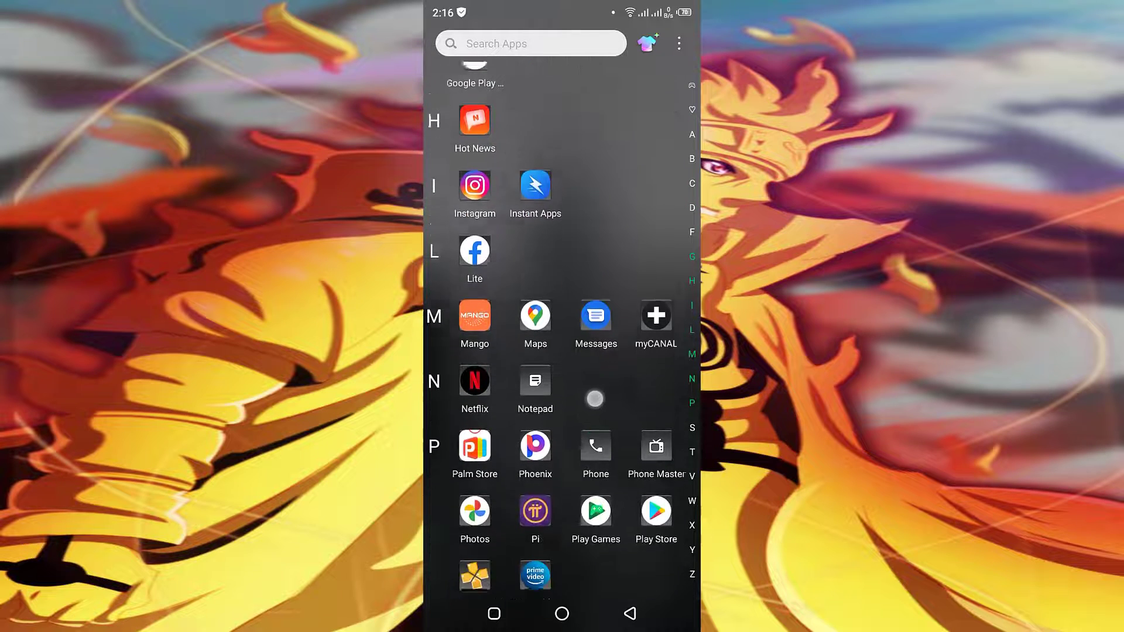
scroll("down", 3)
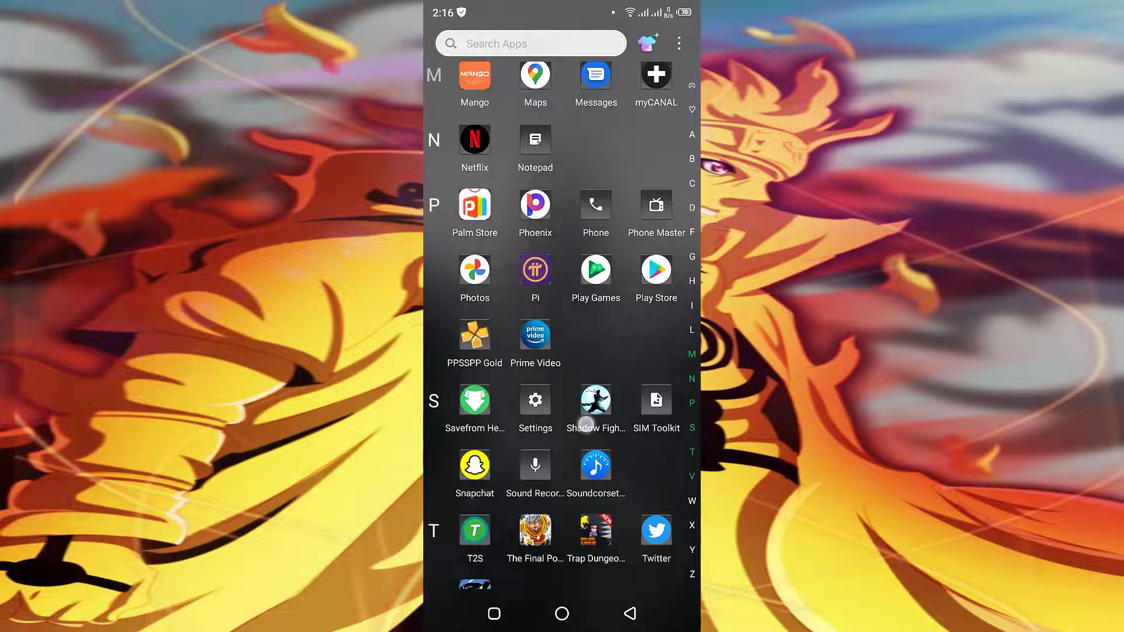
scroll("down", 3)
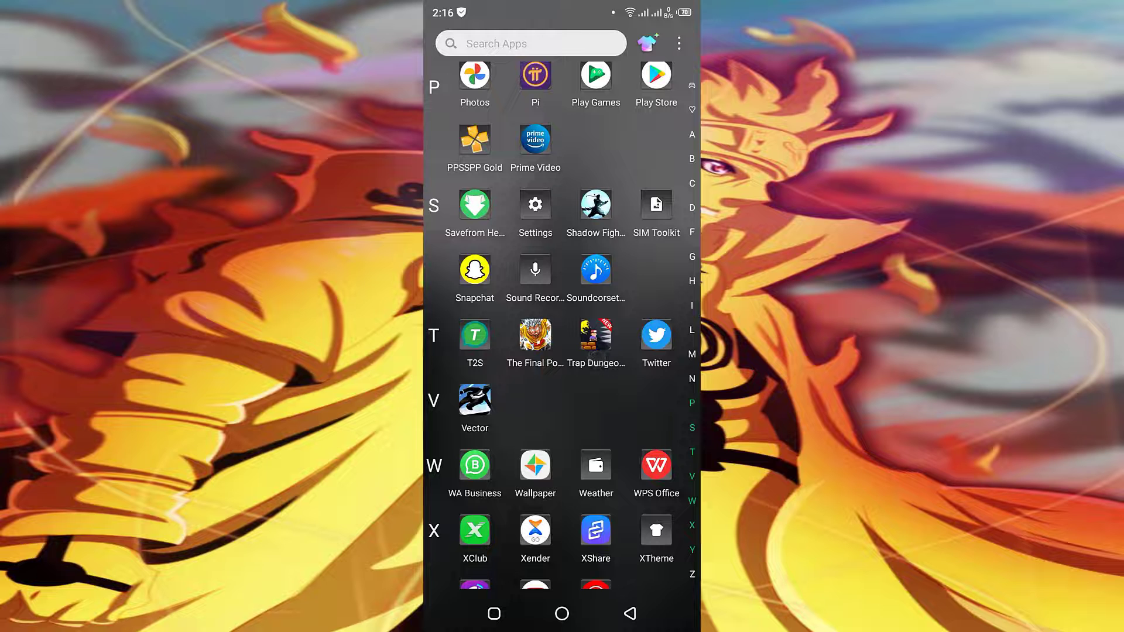
left_click(533, 205)
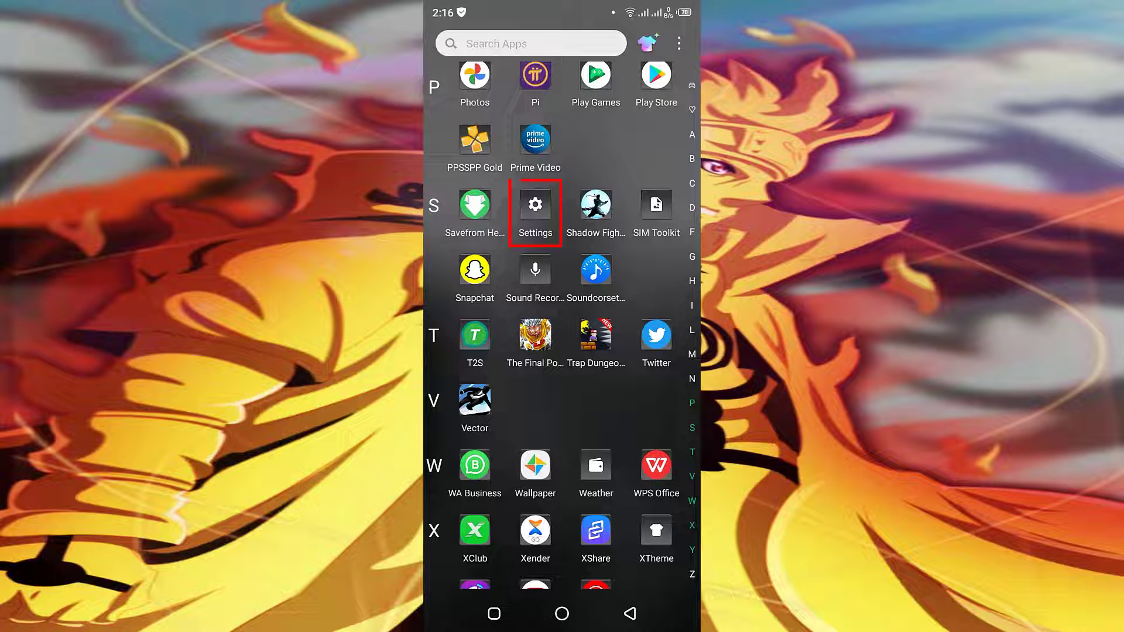
left_click(534, 205)
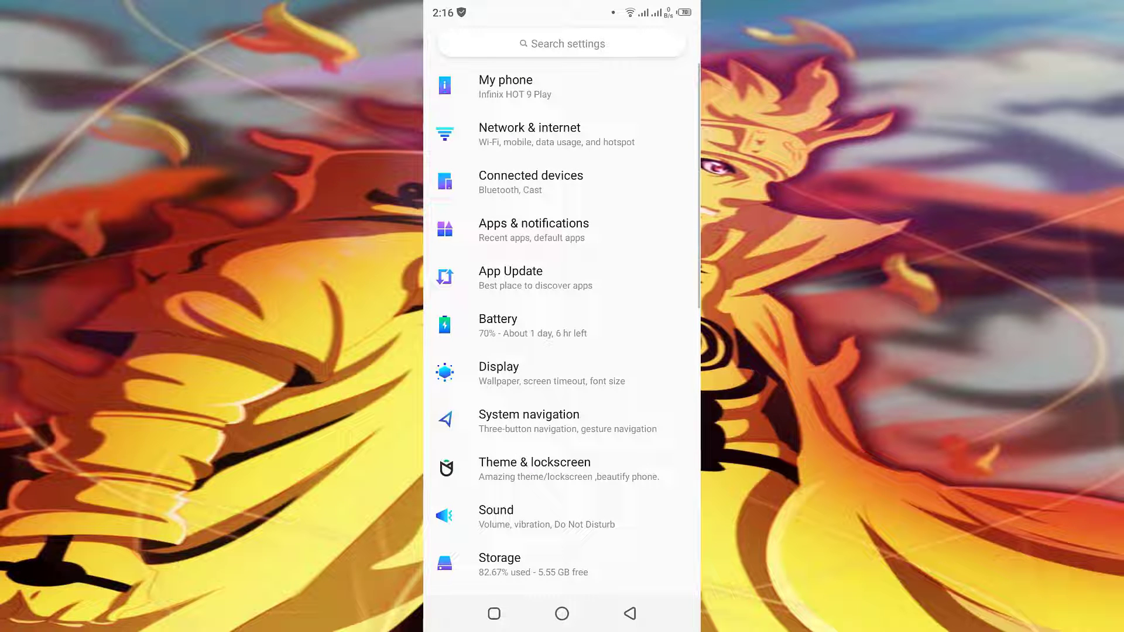
- Scroll down the Settings list to Security and open it
scroll("down", 3)
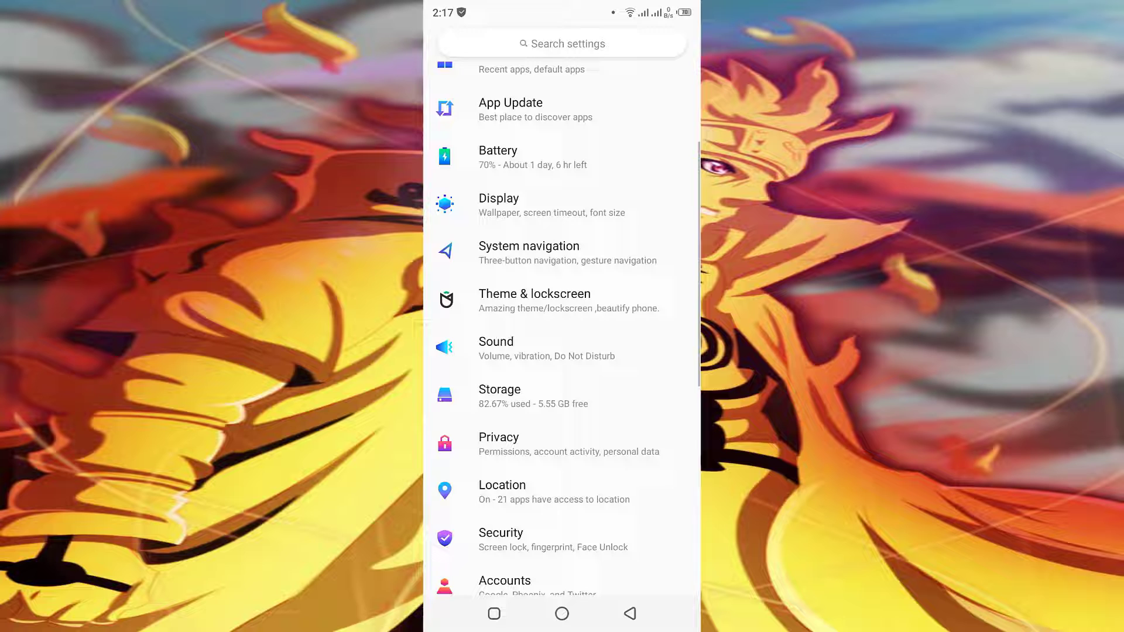
scroll("down", 3)
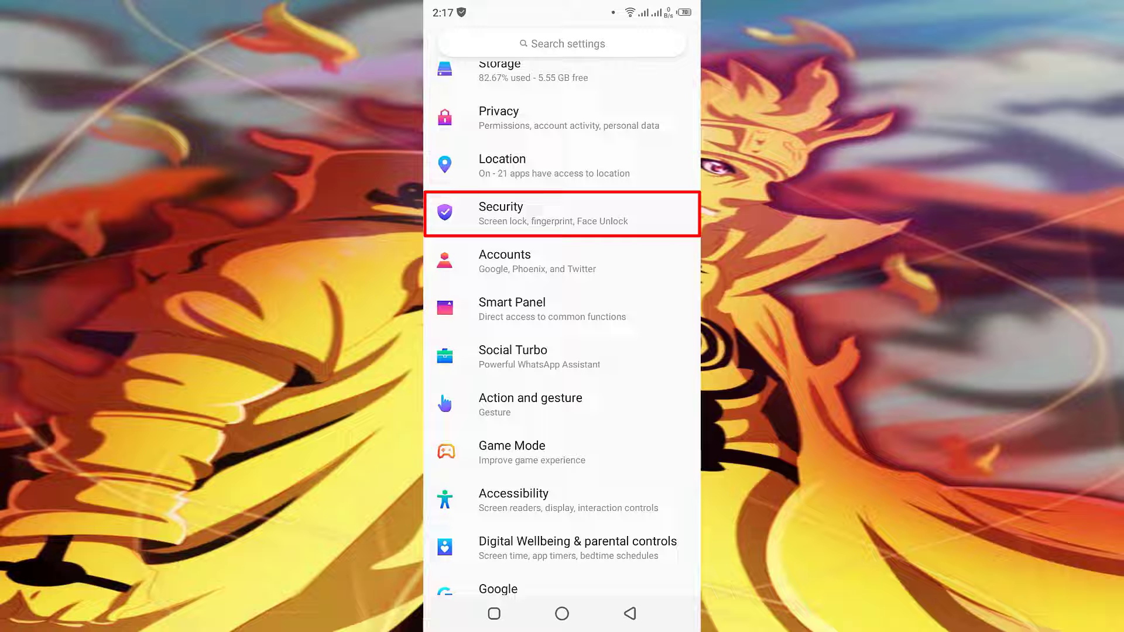
left_click(561, 213)
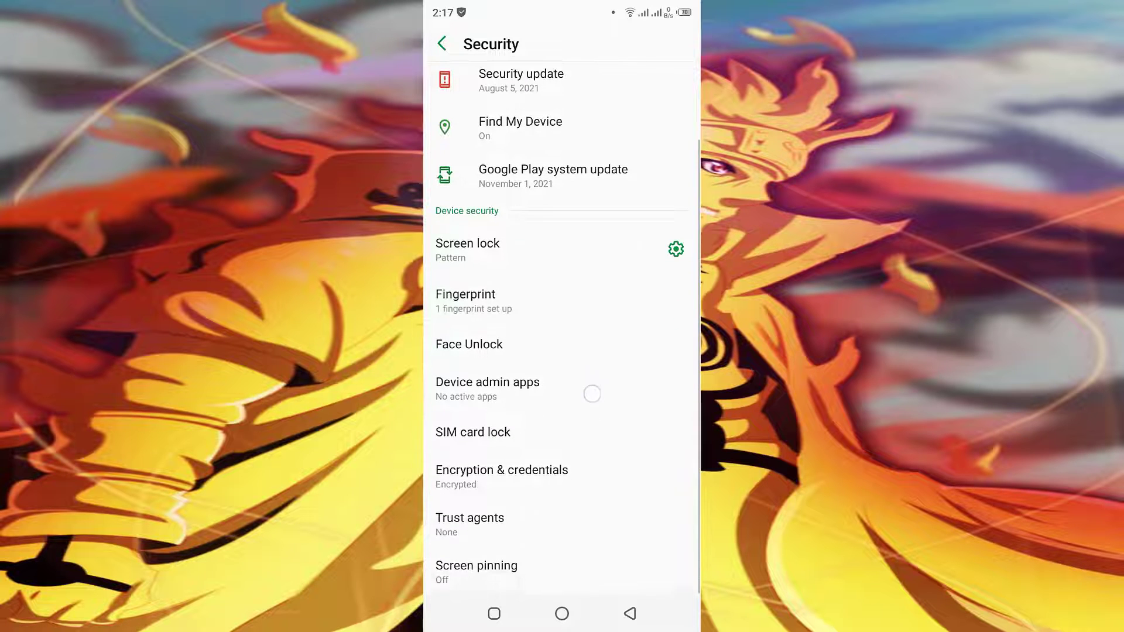
- Open Screen pinning on the Security page and switch it from Off to On
left_click(561, 571)
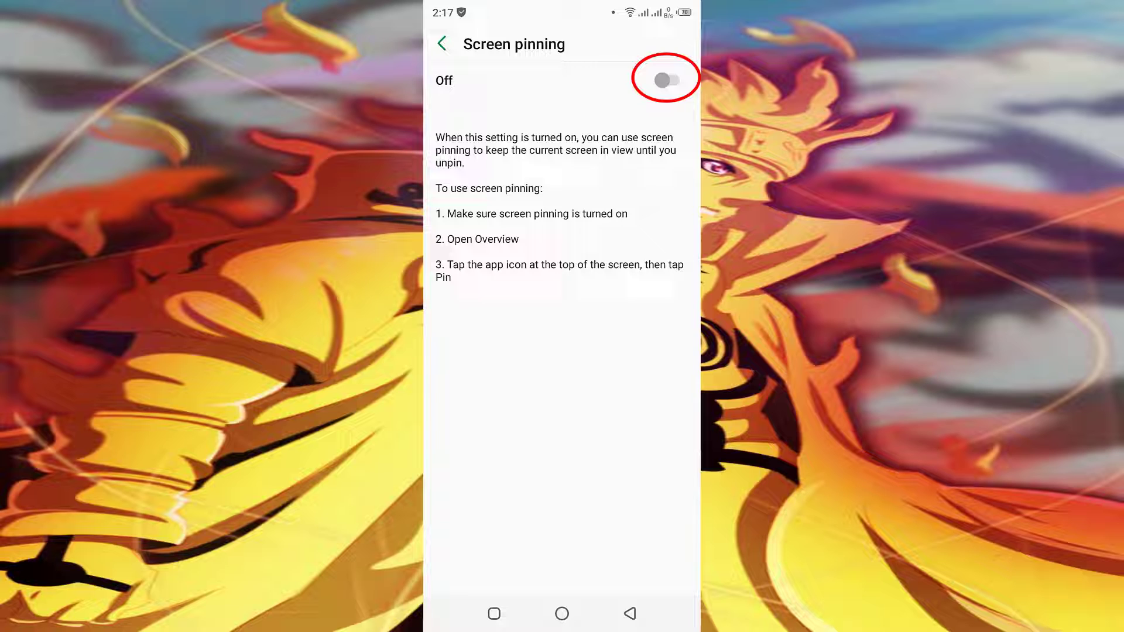
left_click(665, 80)
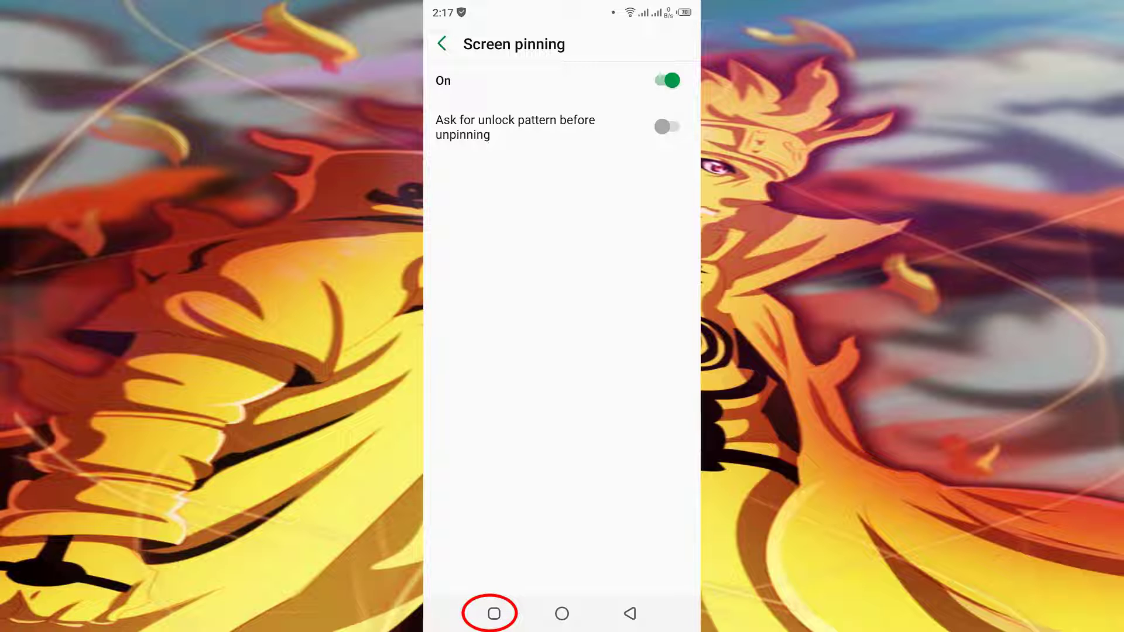
- Pin the Settings app from its card's icon menu in recent apps
left_click(488, 612)
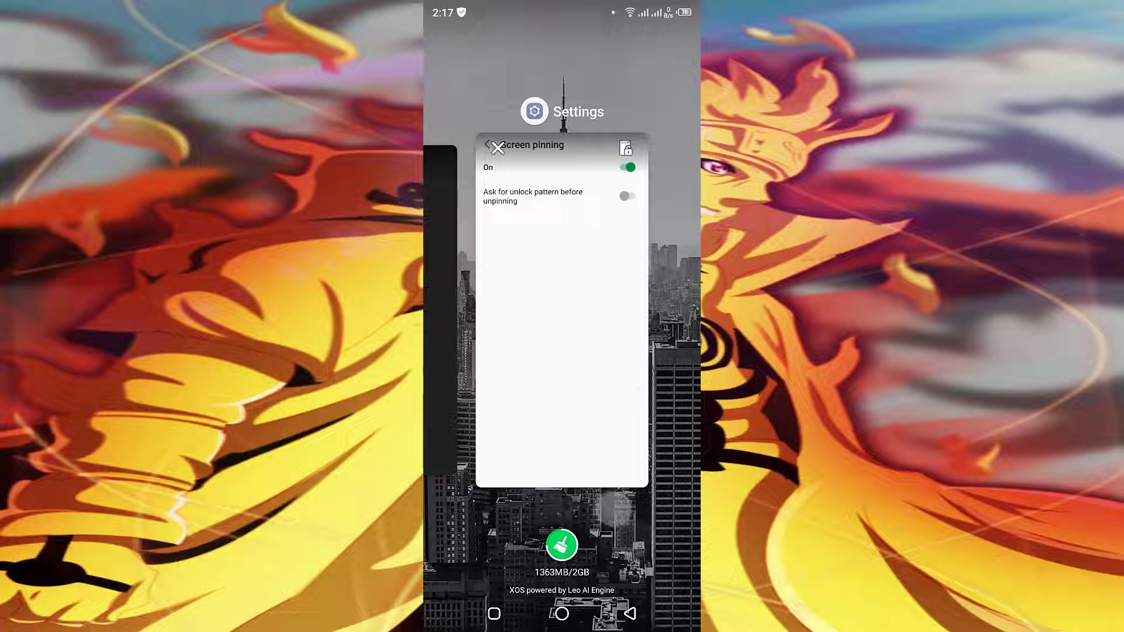
left_click(534, 111)
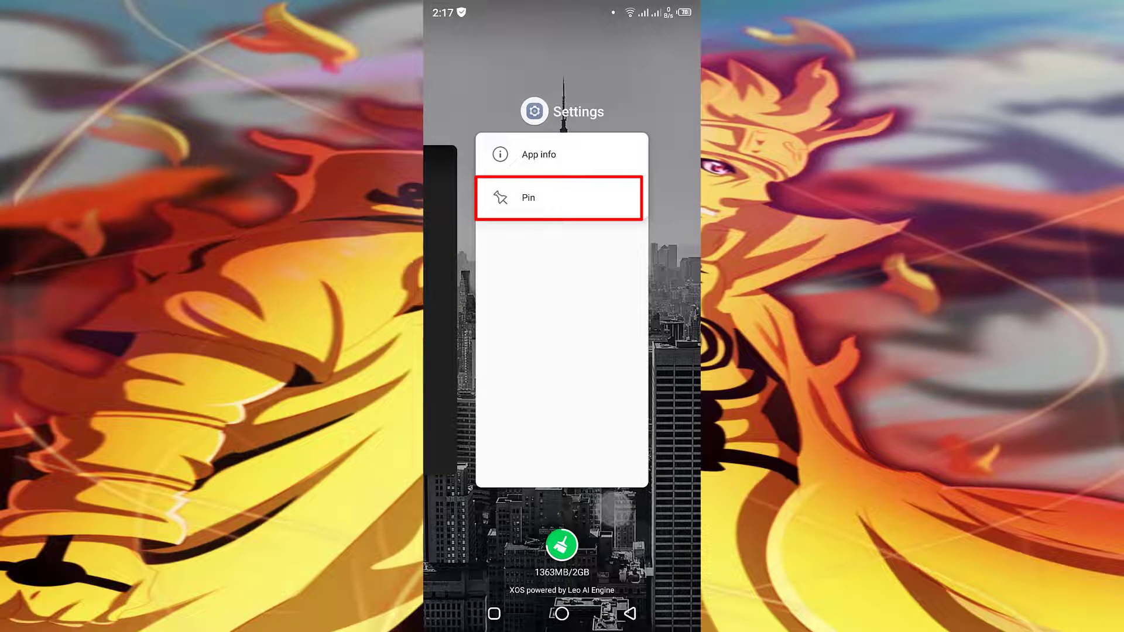
left_click(557, 198)
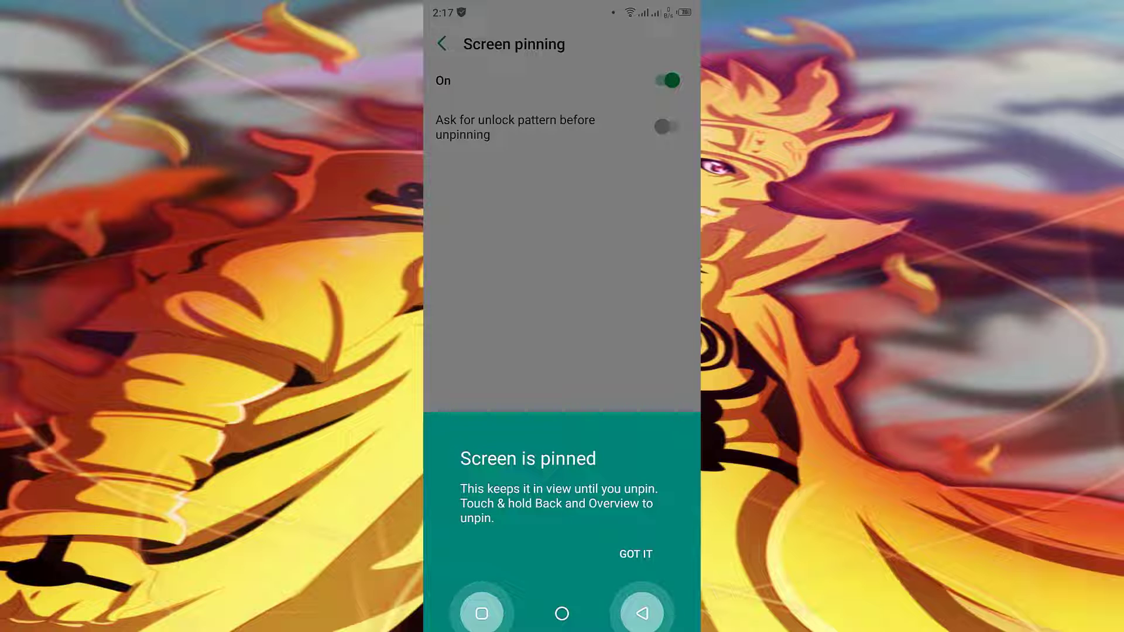
- Dismiss the 'Screen is pinned' banner with GOT IT and go back to Security
left_click(634, 553)
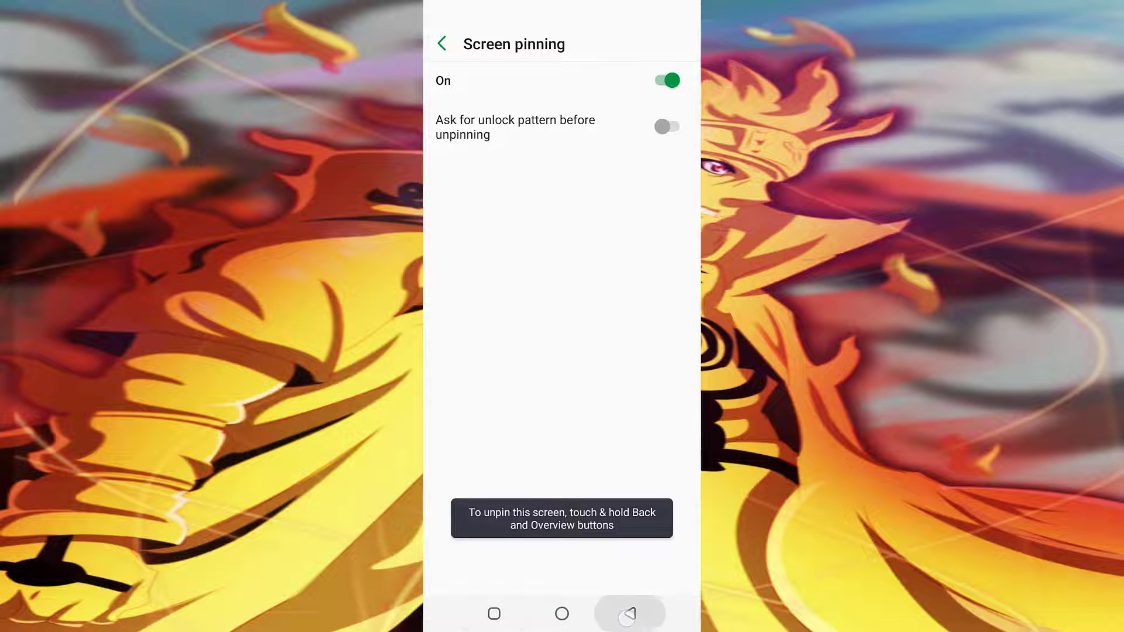
left_click(443, 44)
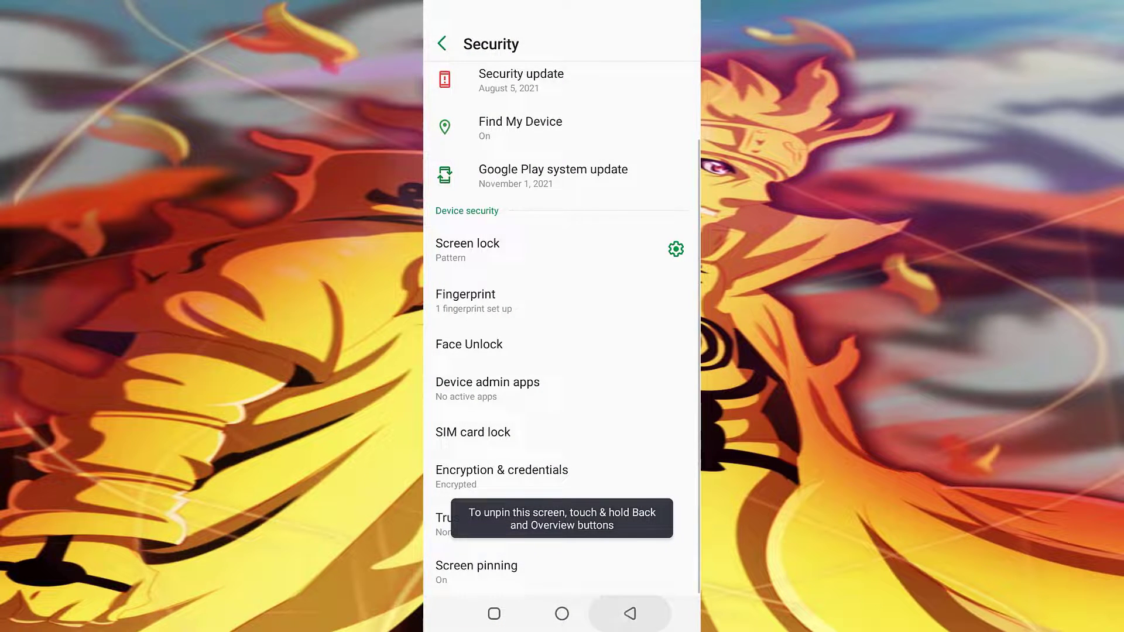